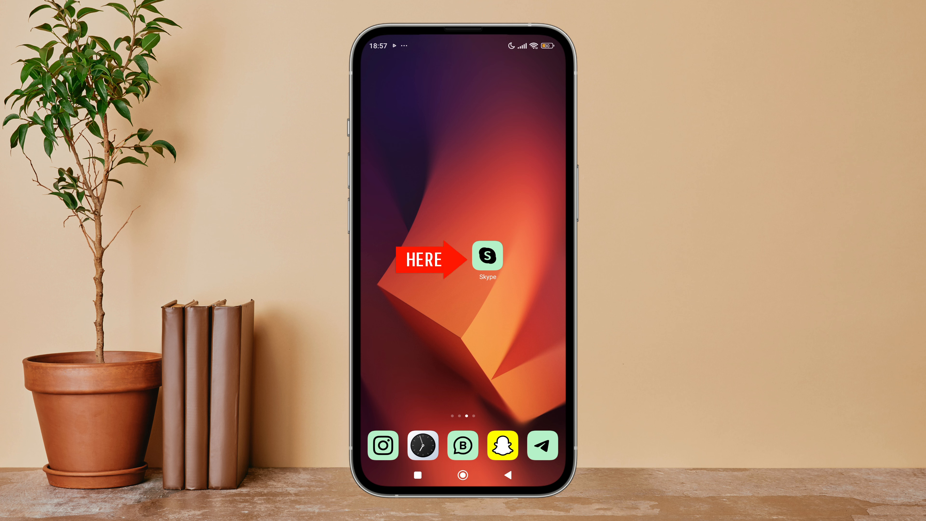
# - Launch Skype and reach its Settings list through the profile menu
pyautogui.click(487, 256)
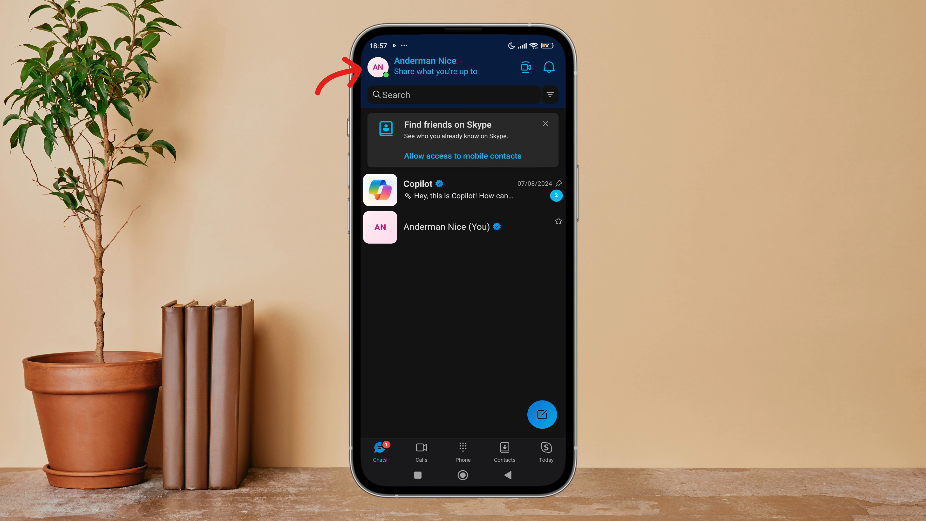
pyautogui.click(378, 66)
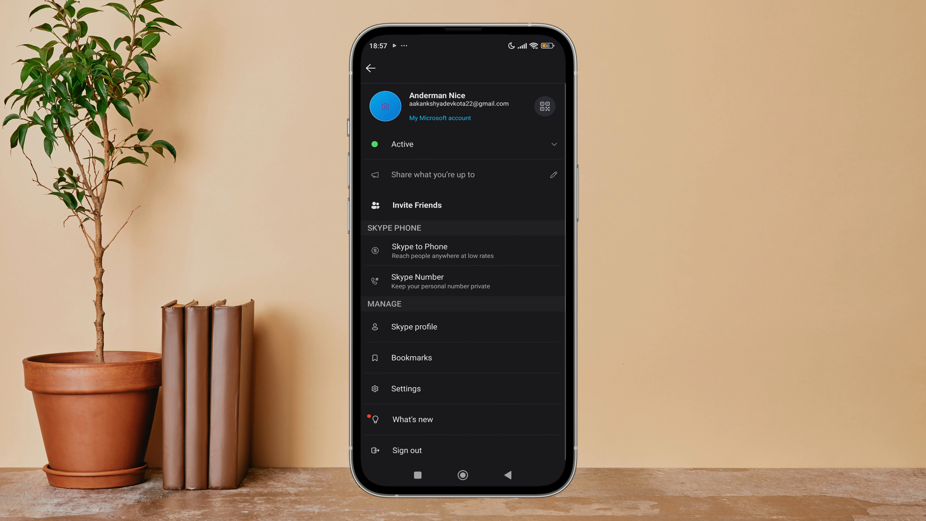
pyautogui.click(405, 389)
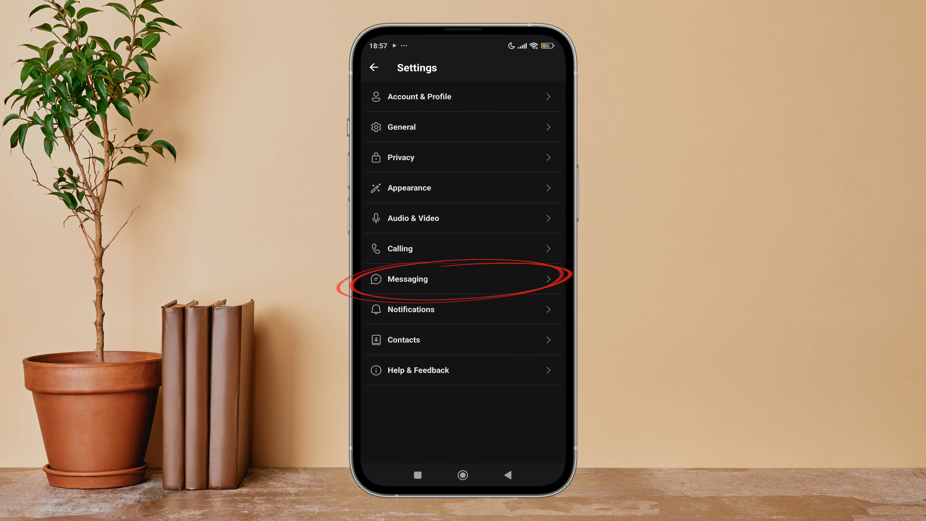
# - In Messaging settings, switch 'Enable message rewrite suggestions' off
pyautogui.click(463, 279)
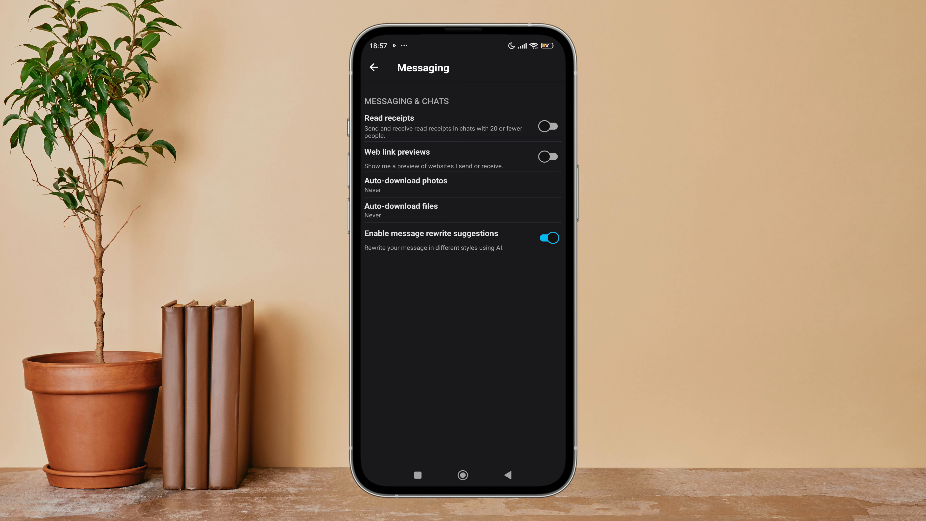
pyautogui.click(546, 237)
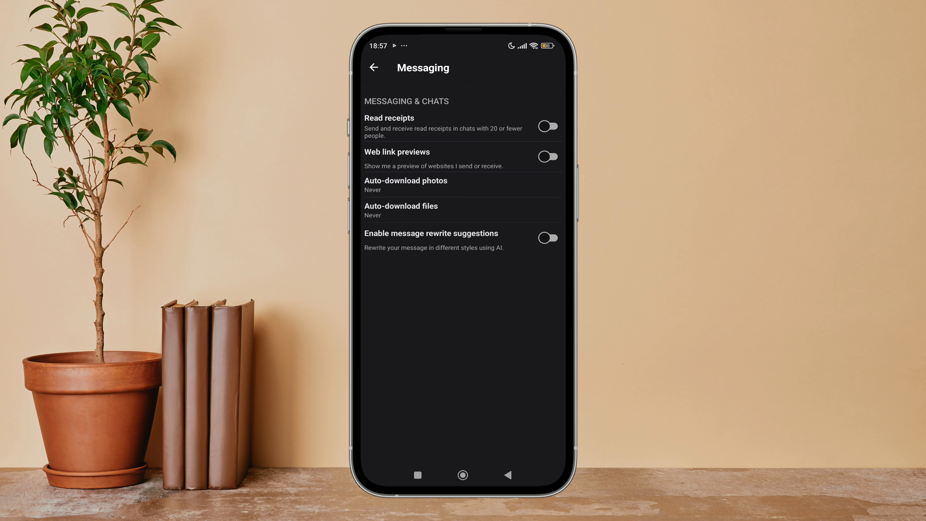